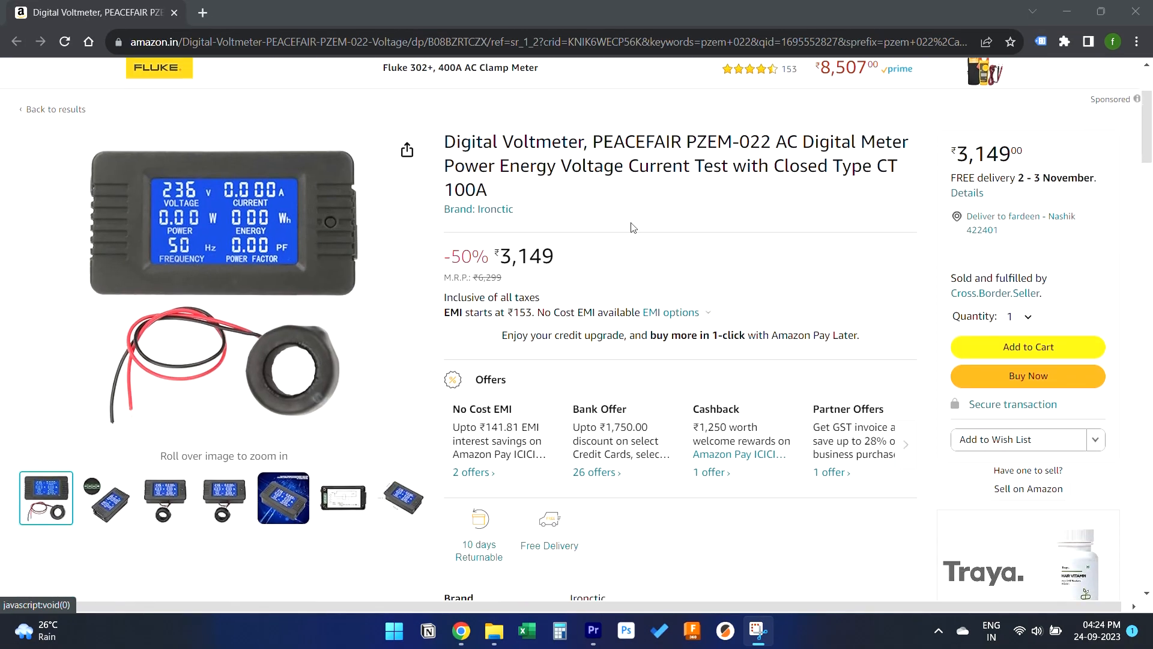
pyautogui.moveTo(223, 224)
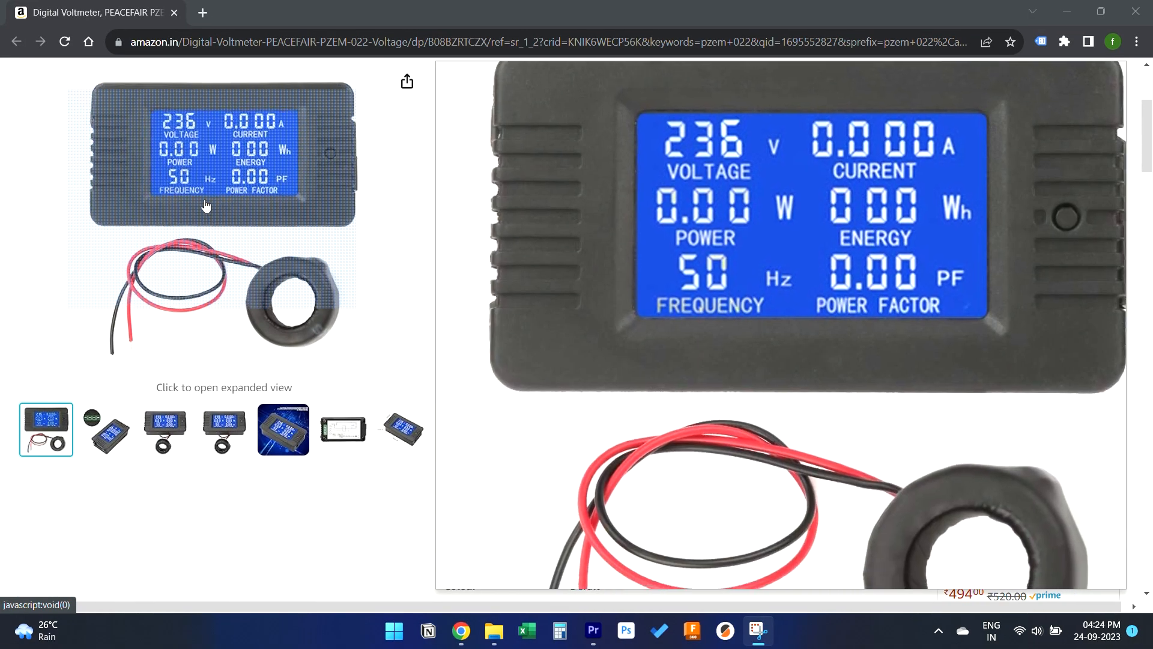